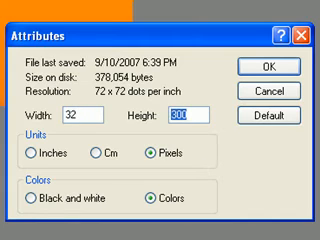
text(32)
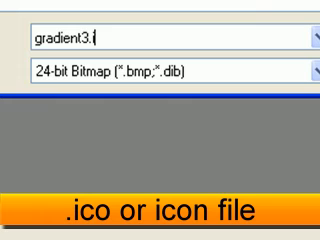
text(ico)
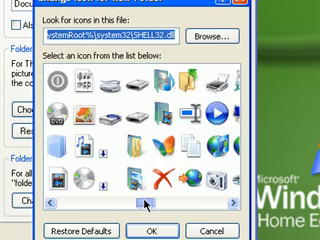
scroll(down, 3)
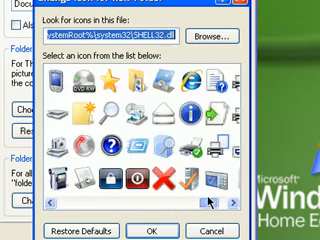